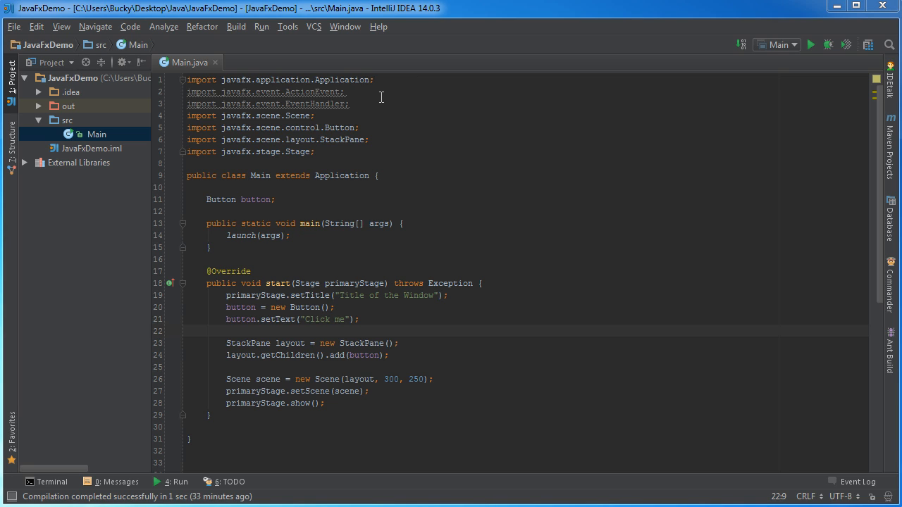
mouse_move(223, 259)
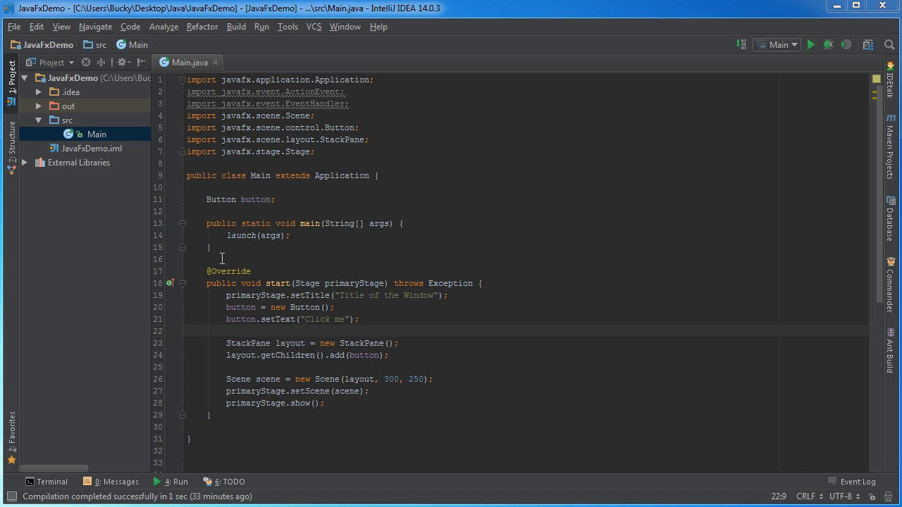
Declare Main as 'implements EventHandler<ActionEvent>' and bring up the Generate choices below start
click(191, 259)
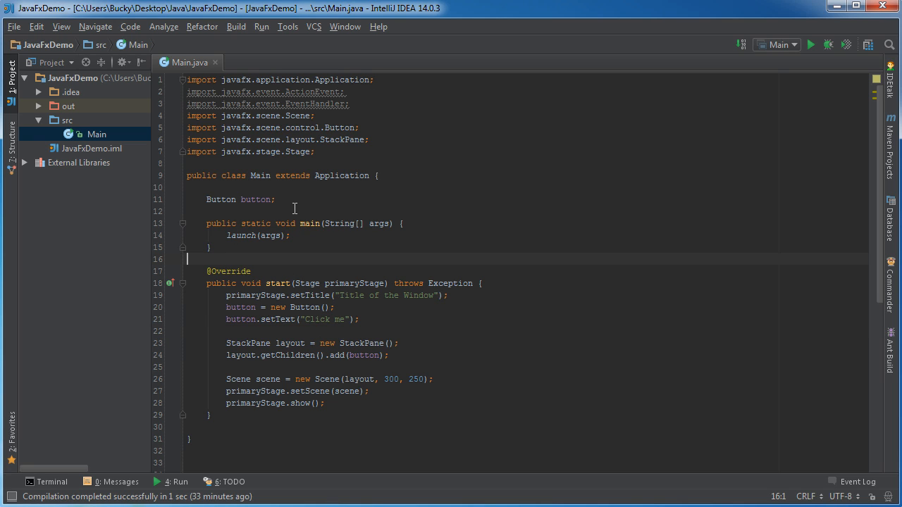
mouse_move(282, 183)
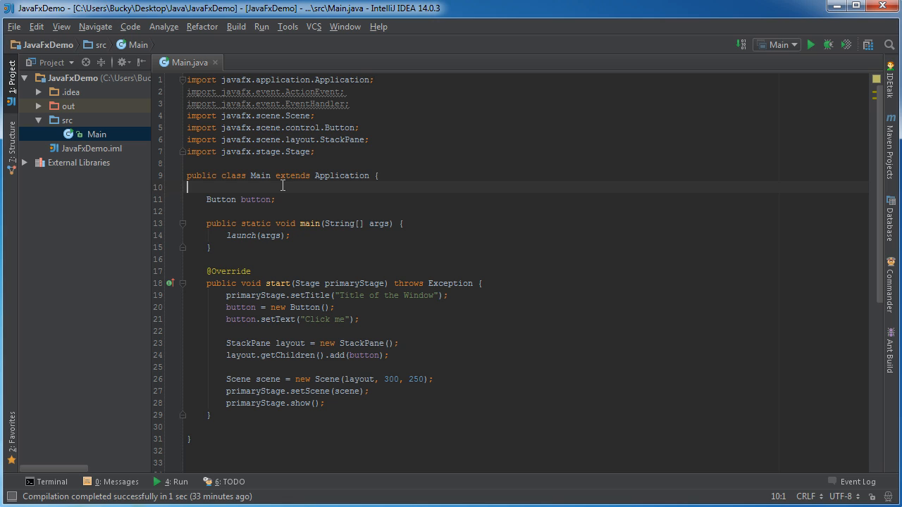
mouse_move(274, 204)
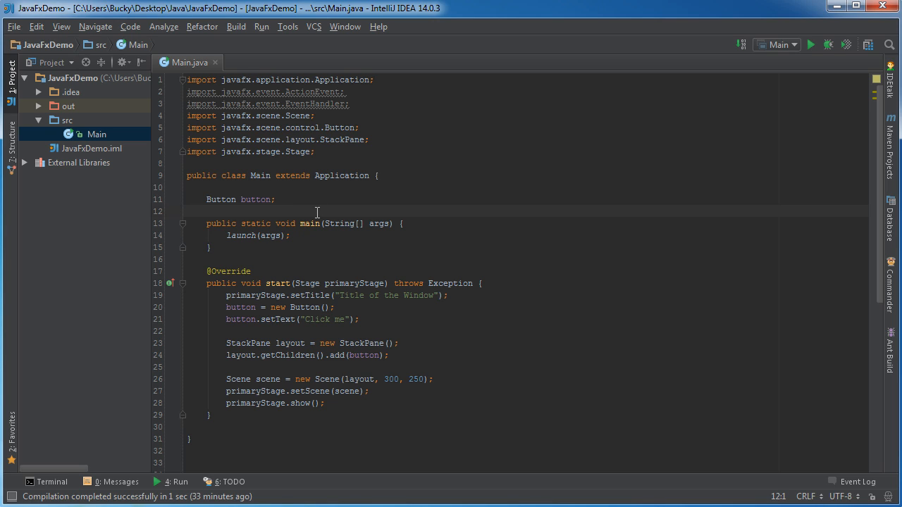
mouse_move(365, 329)
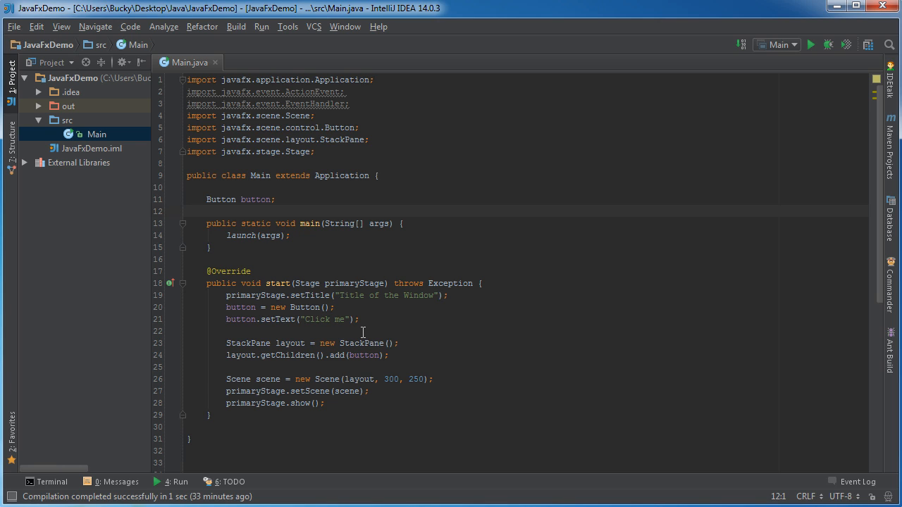
mouse_move(318, 332)
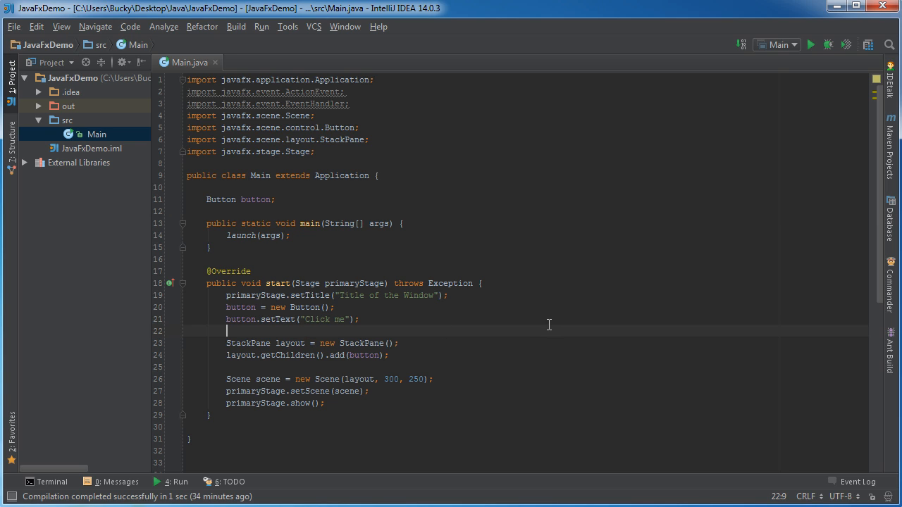
mouse_move(324, 188)
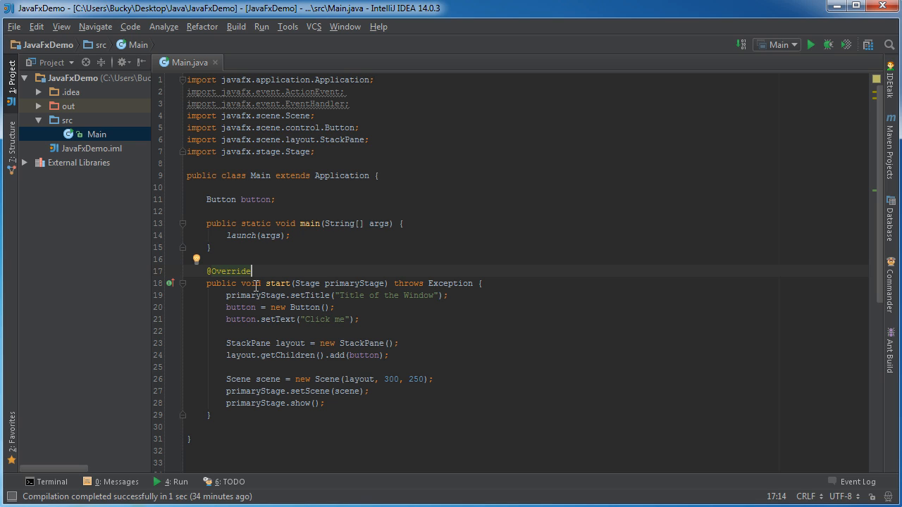
mouse_move(211, 332)
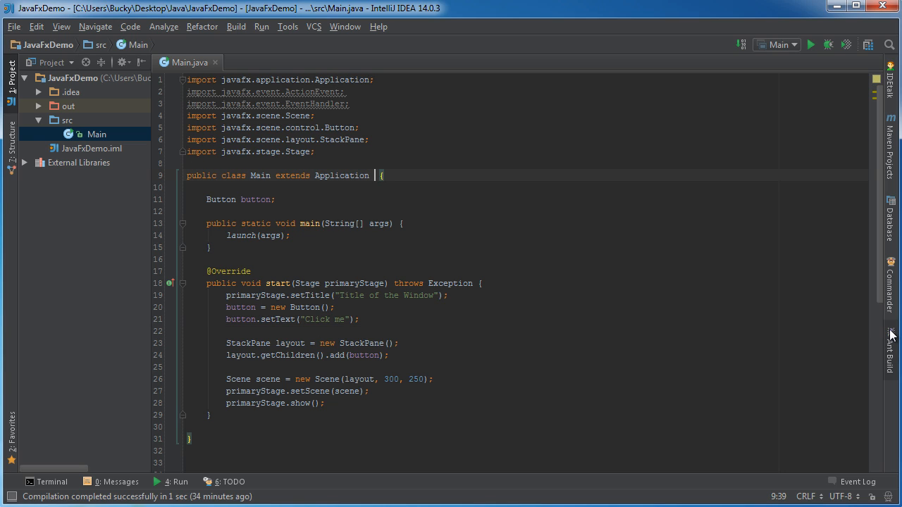
text(implements EventHandler)
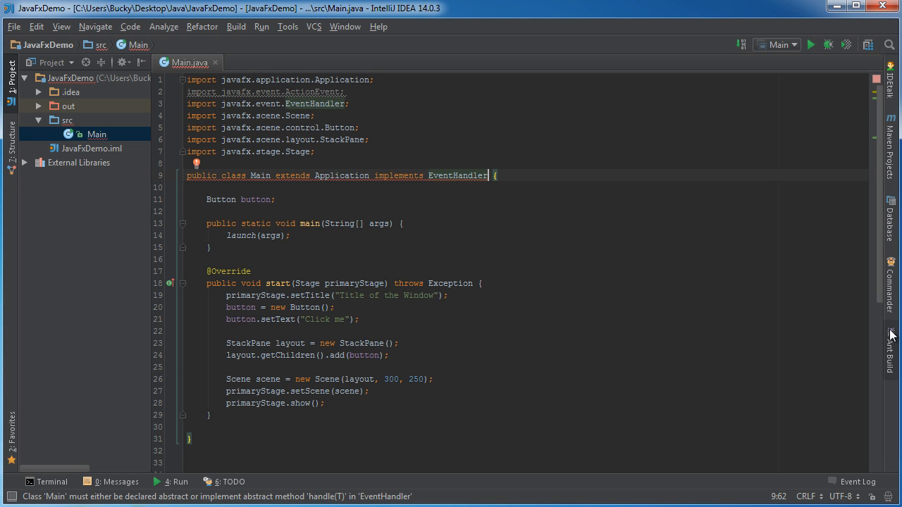
text(<>)
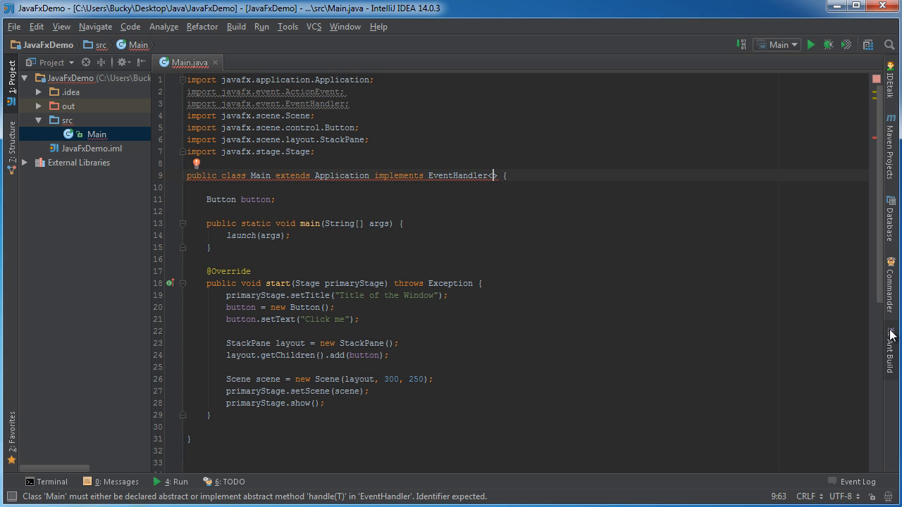
mouse_move(889, 327)
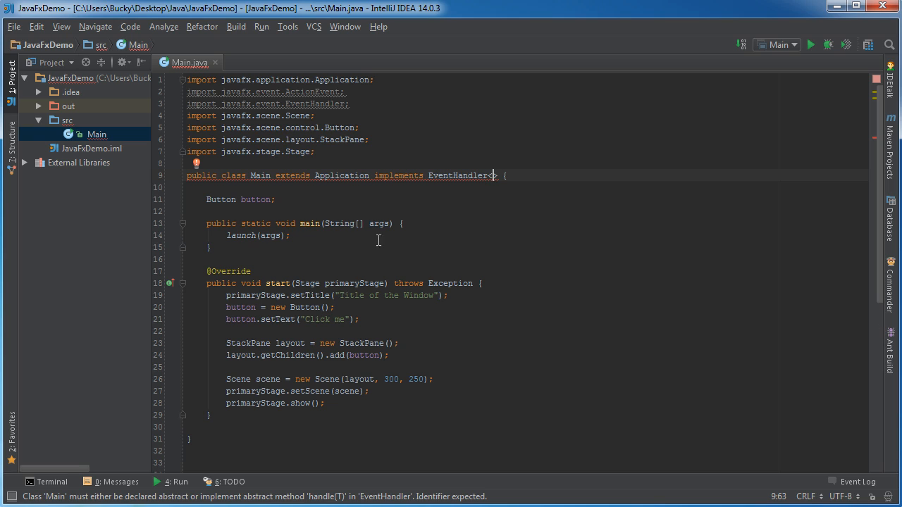
mouse_move(503, 332)
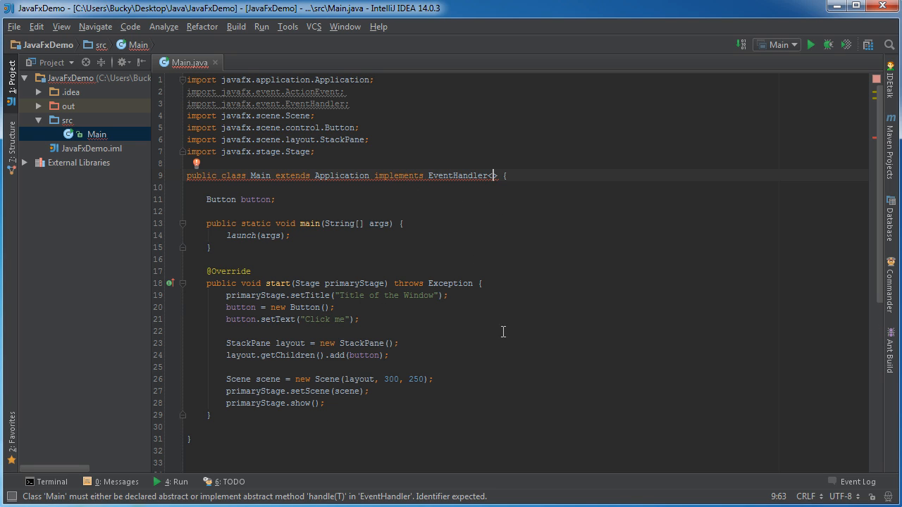
mouse_move(503, 296)
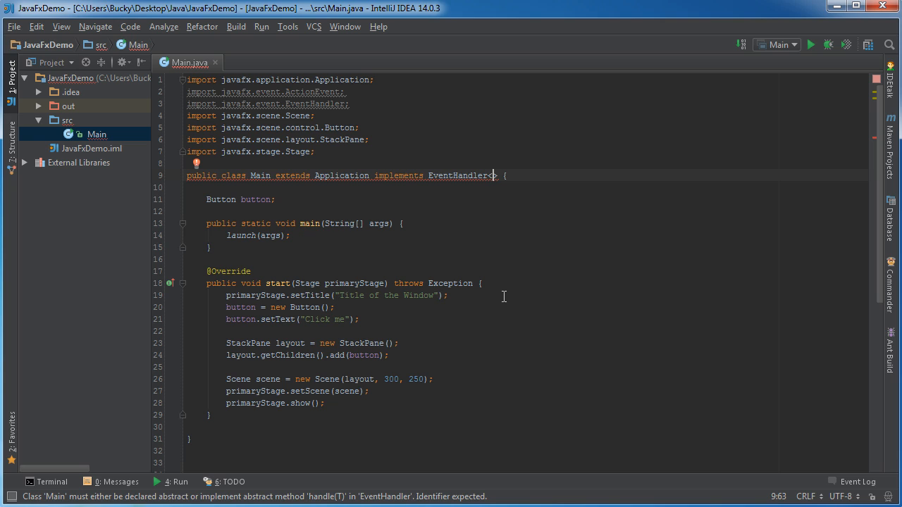
mouse_move(465, 287)
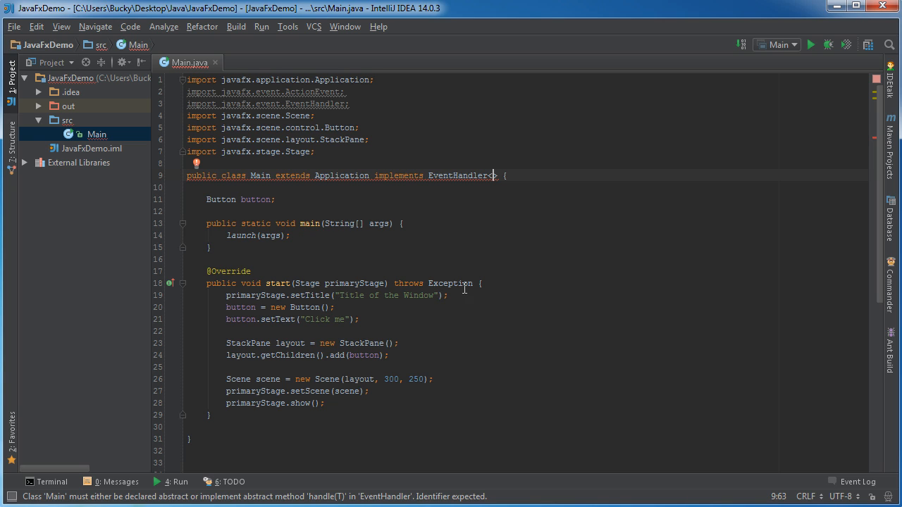
mouse_move(519, 265)
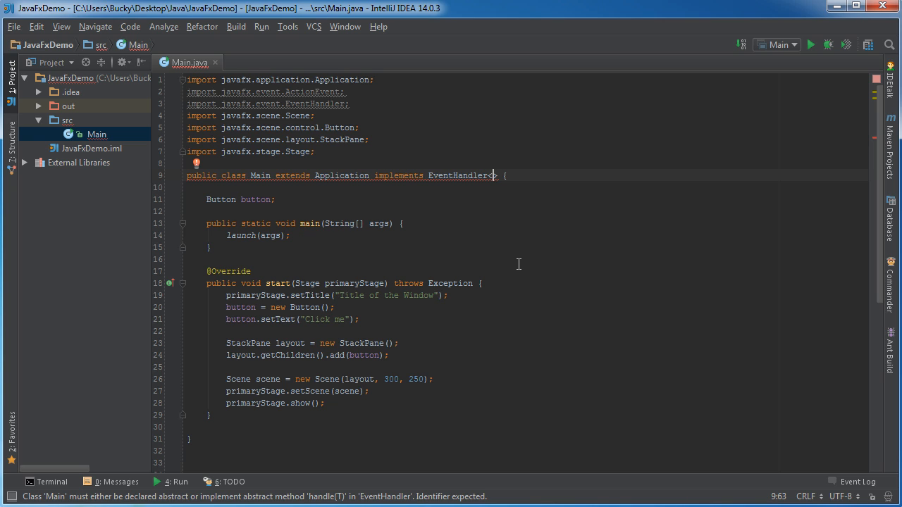
text(ActionEvent)
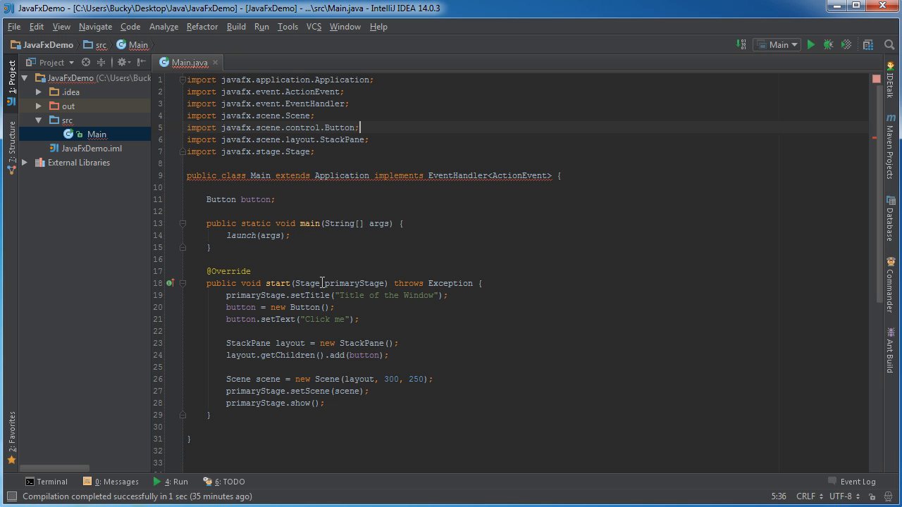
mouse_move(406, 317)
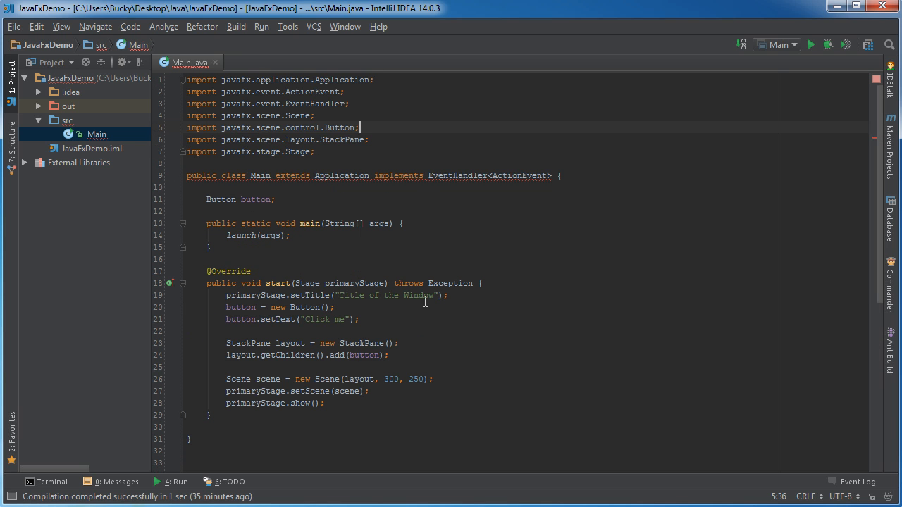
scroll(down, 3)
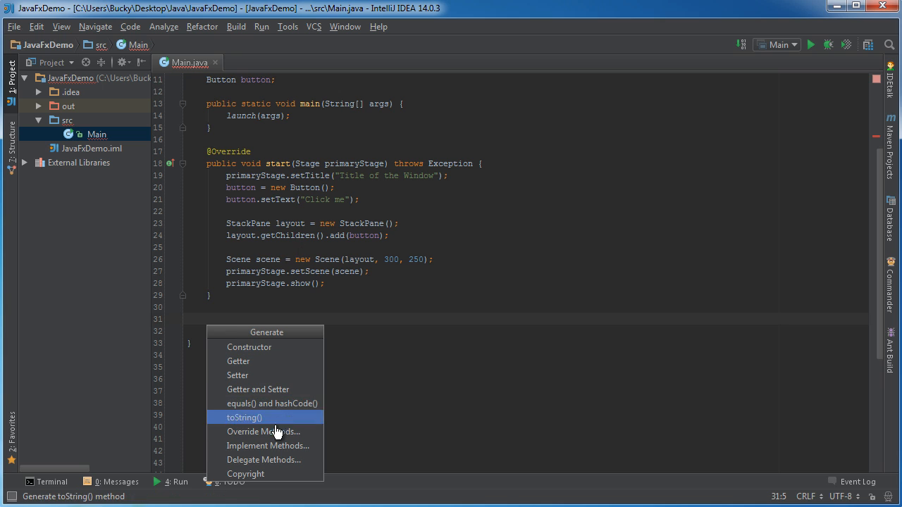
click(268, 445)
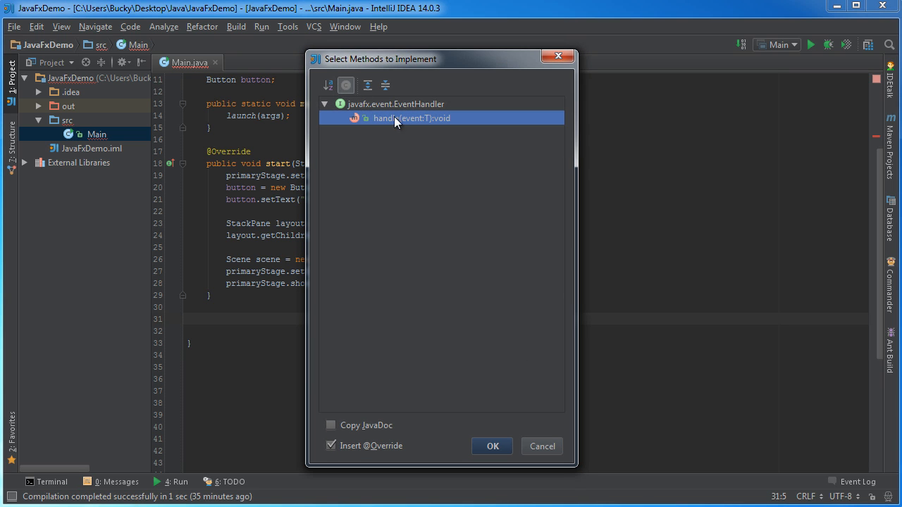
mouse_move(391, 129)
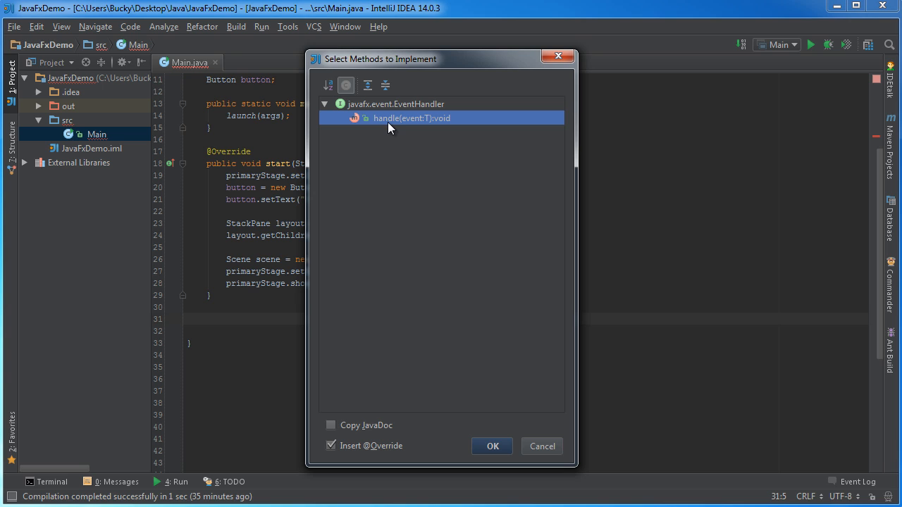
click(490, 445)
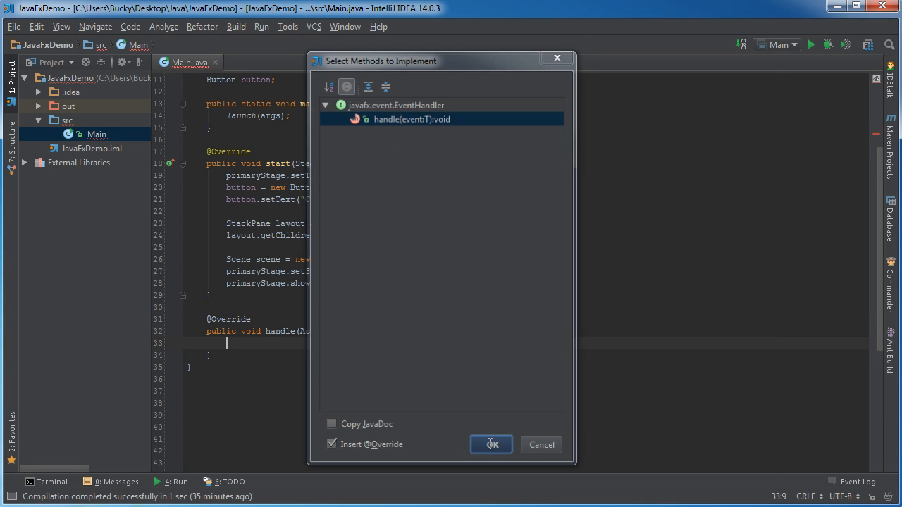
click(491, 445)
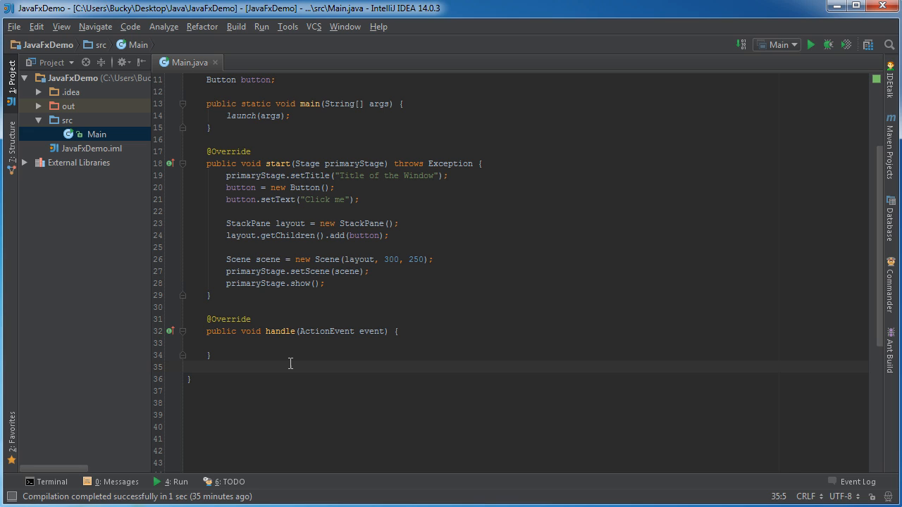
click(208, 367)
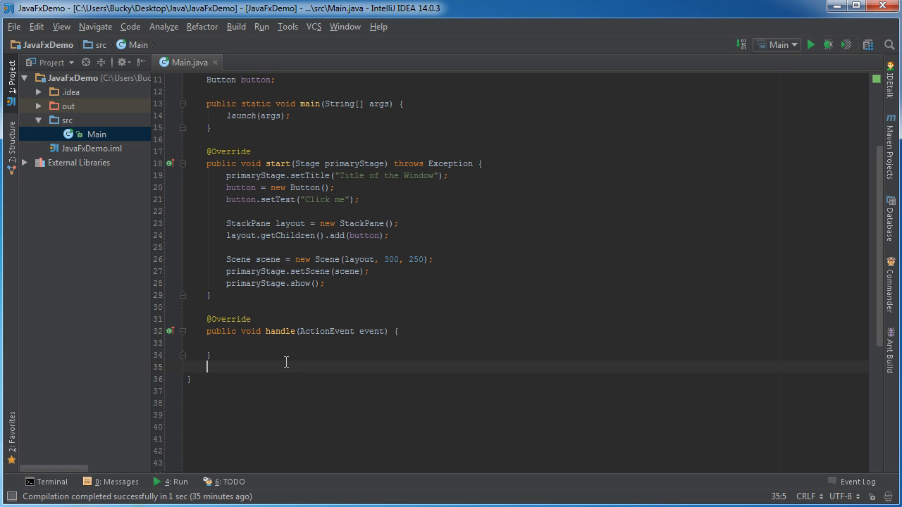
mouse_move(308, 320)
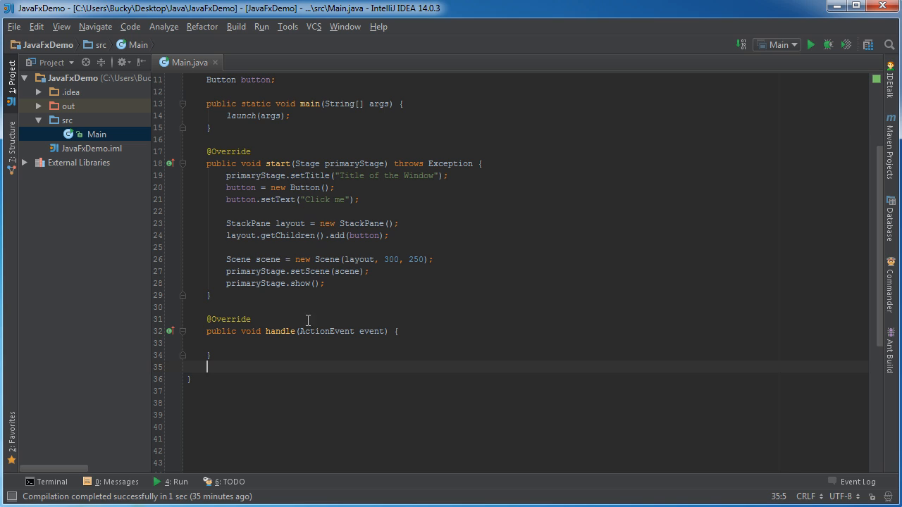
mouse_move(310, 301)
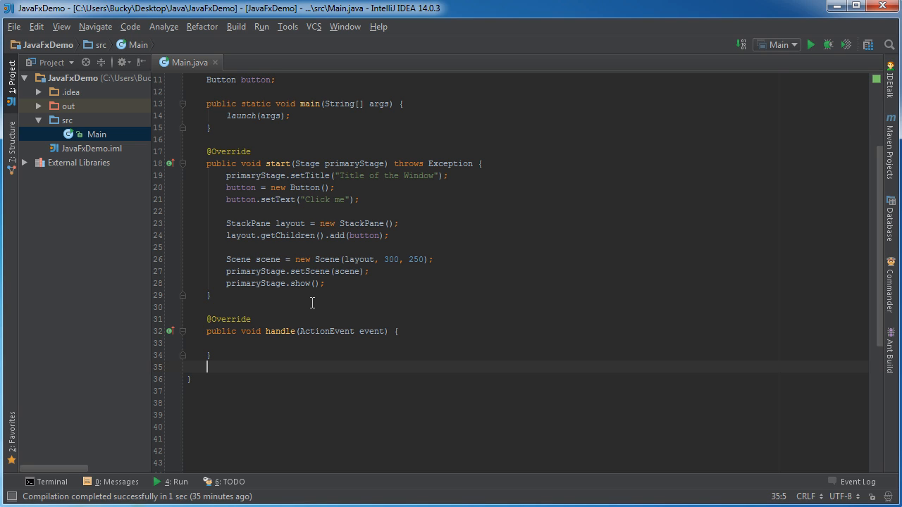
mouse_move(287, 331)
text(f)
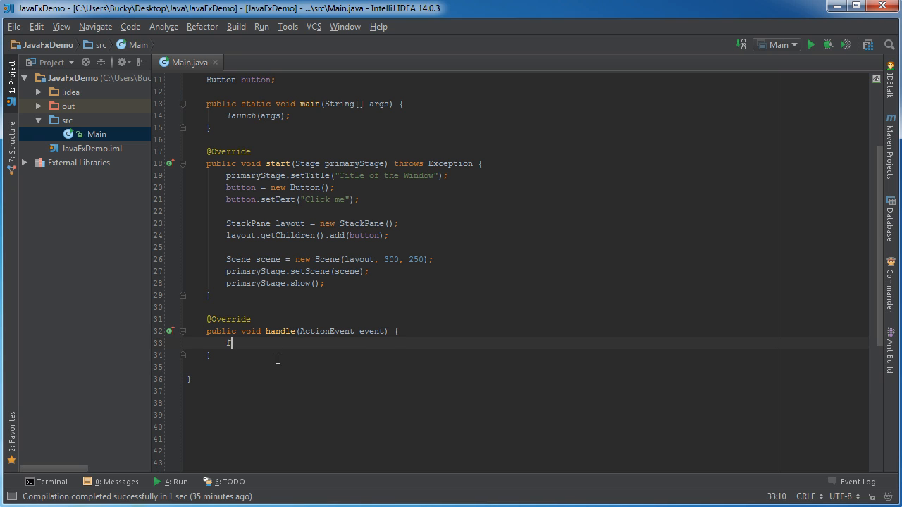
key(Backspace)
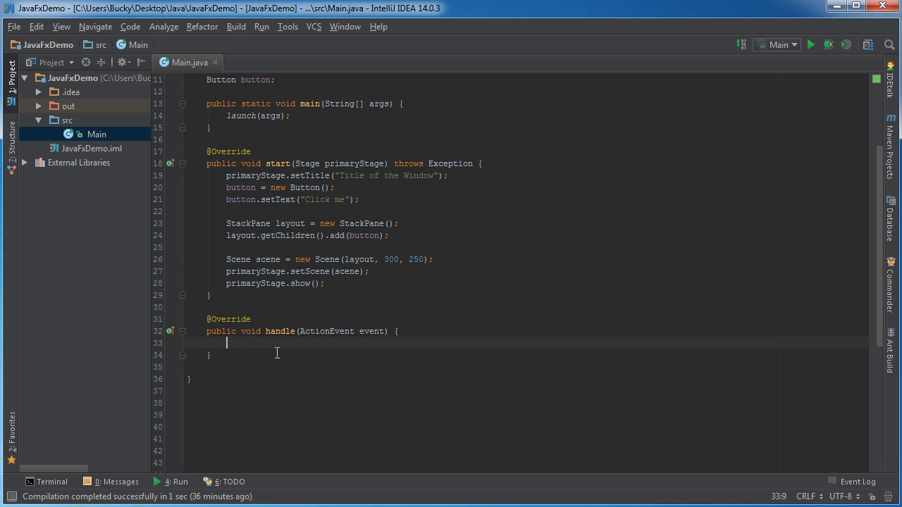
mouse_move(301, 366)
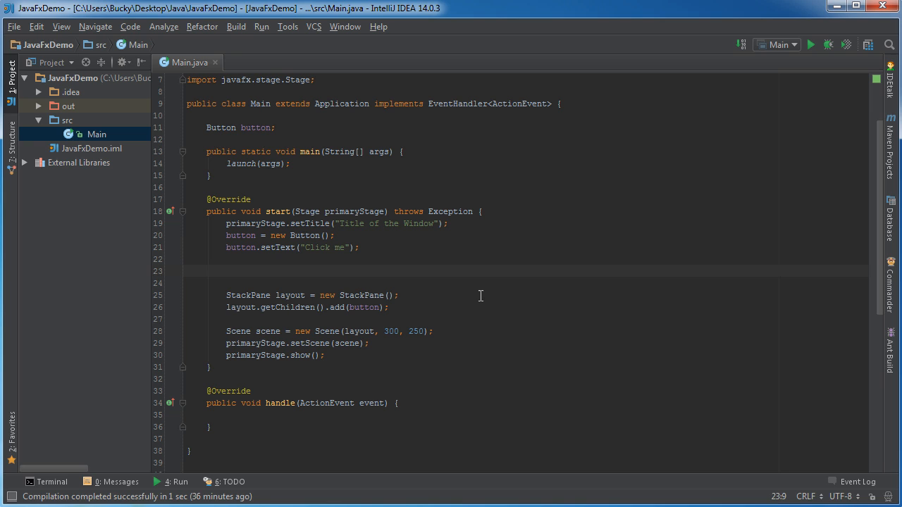
Add button.setOnAction(this); below setText("Click me") so Main handles the button
text(button)
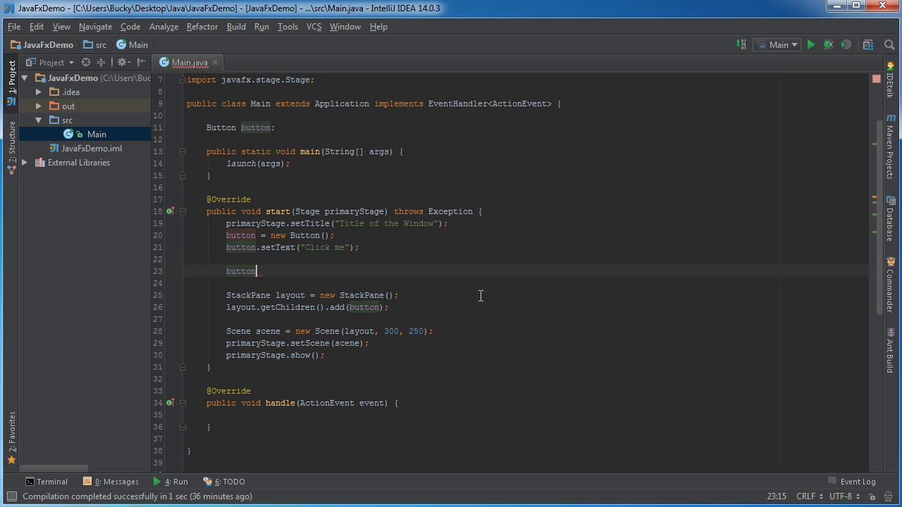
text(.se)
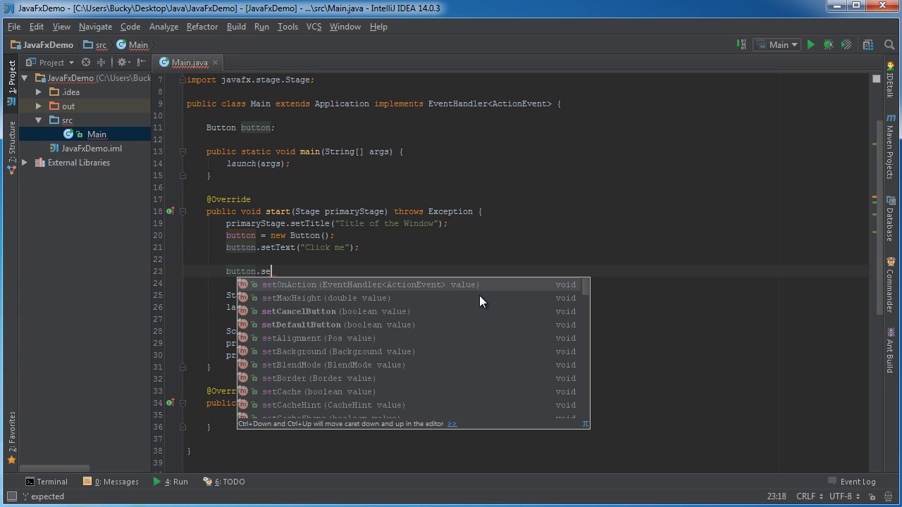
click(289, 284)
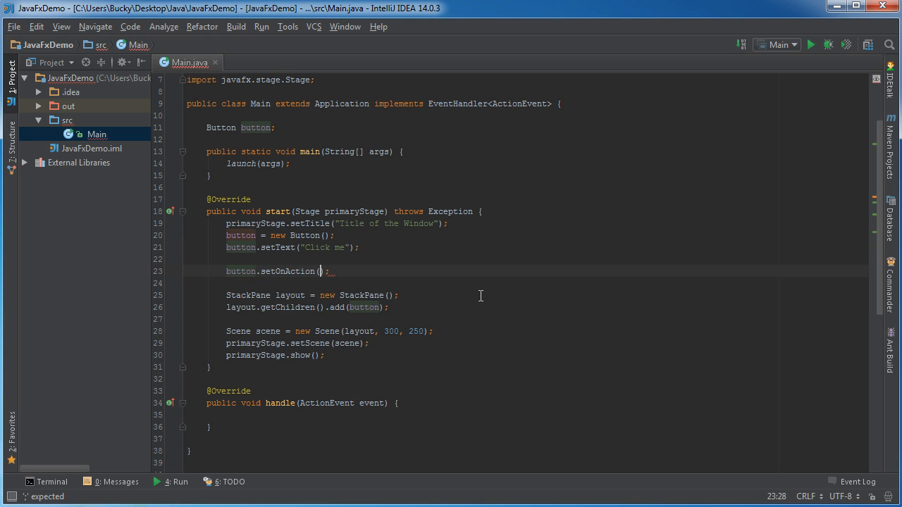
click(321, 271)
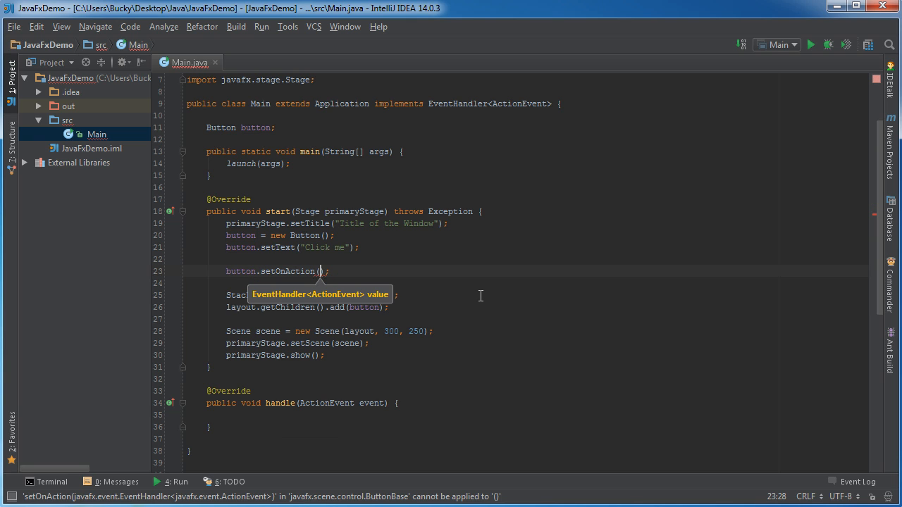
text(this)
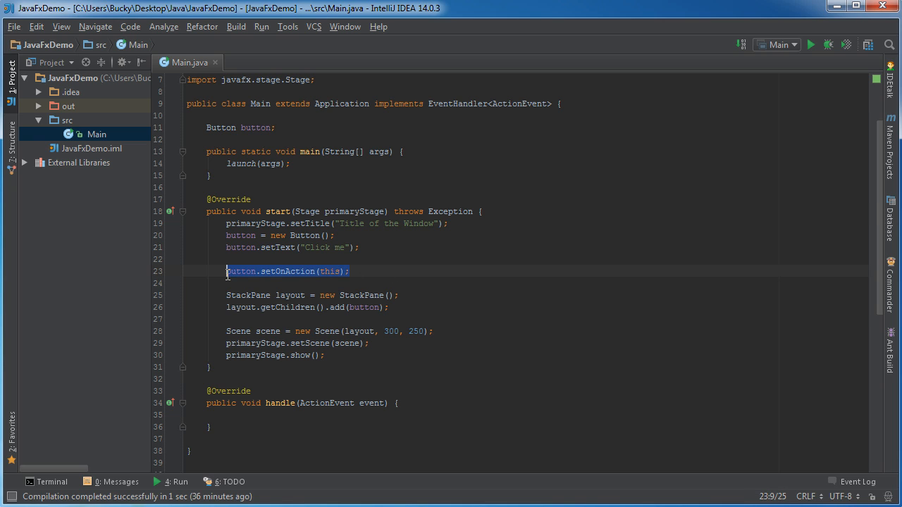
click(259, 271)
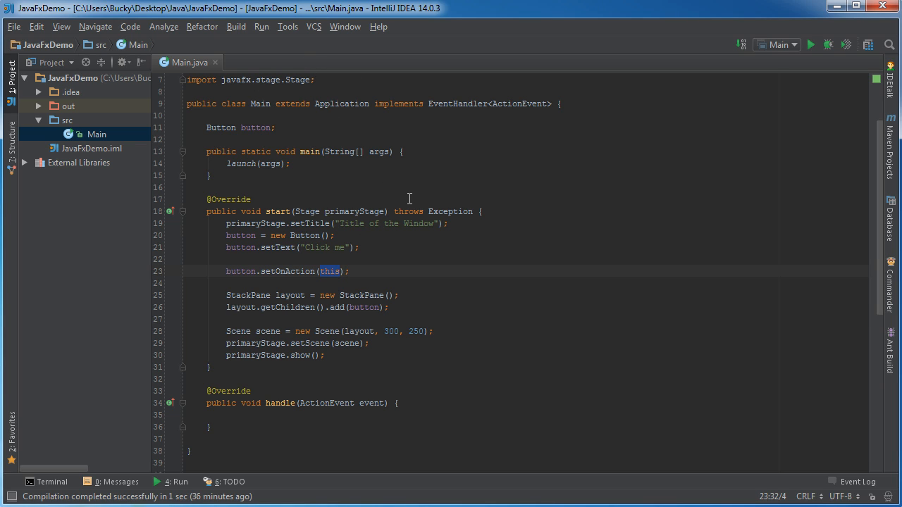
mouse_move(387, 268)
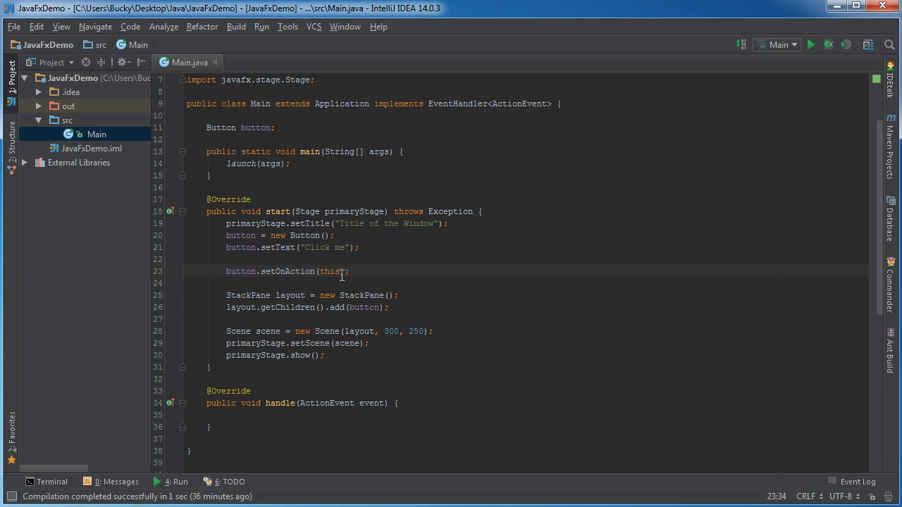
double_click(280, 403)
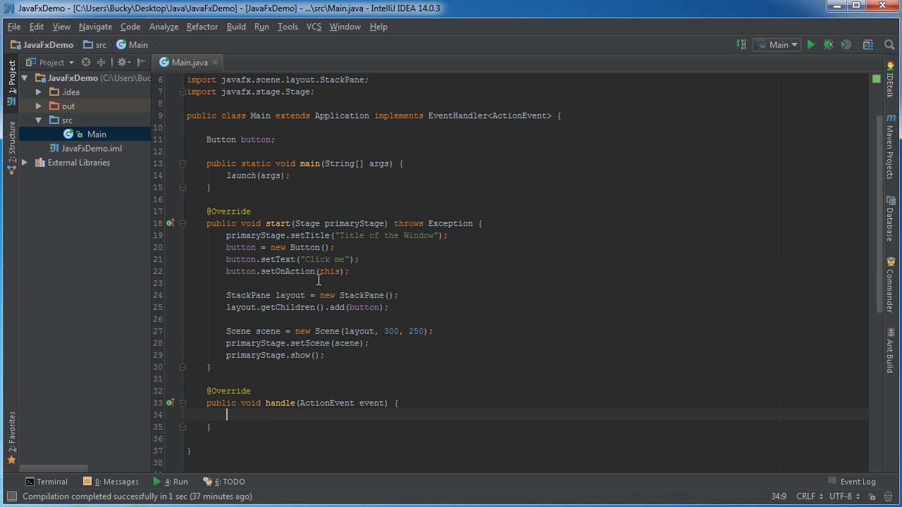
mouse_move(266, 414)
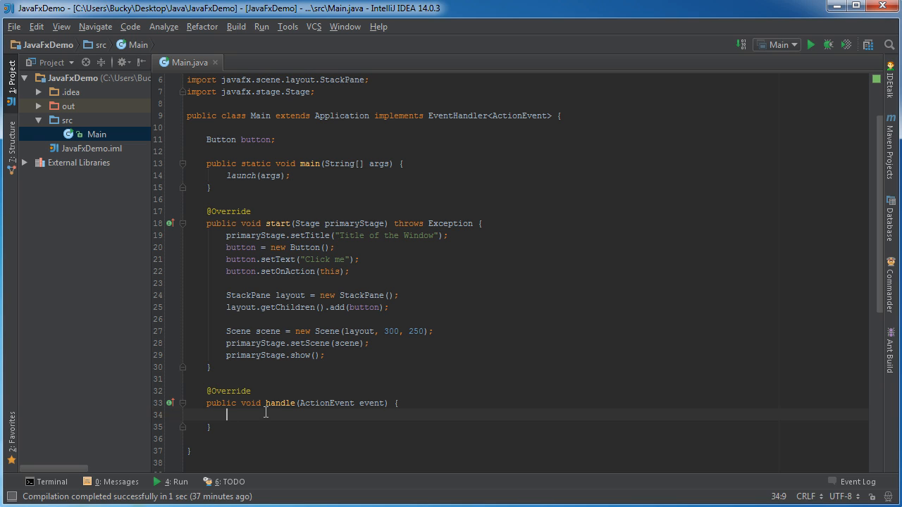
Write if(event.getSource()==button){ } inside handle with an empty body
text(if()
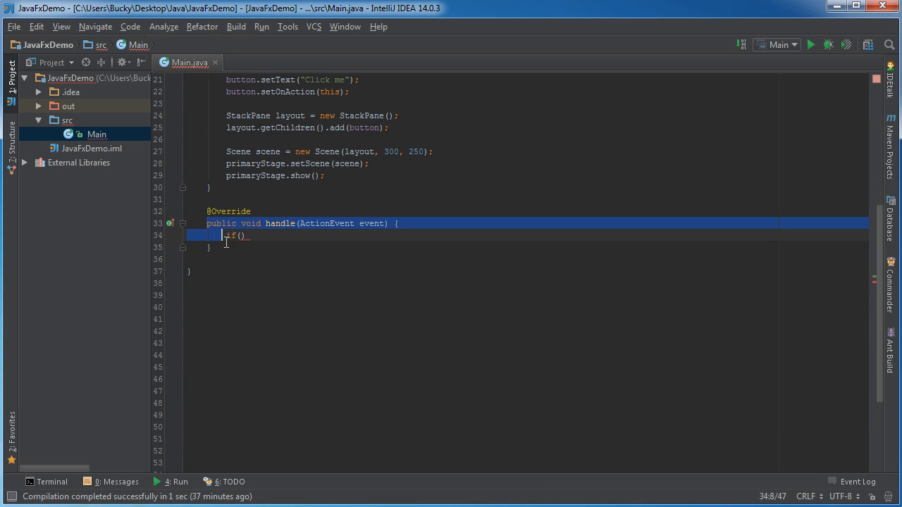
click(251, 211)
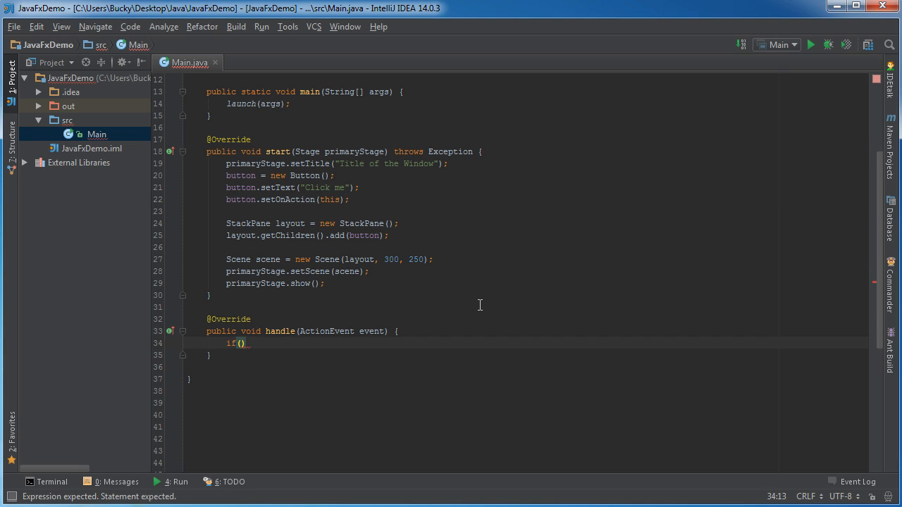
mouse_move(495, 395)
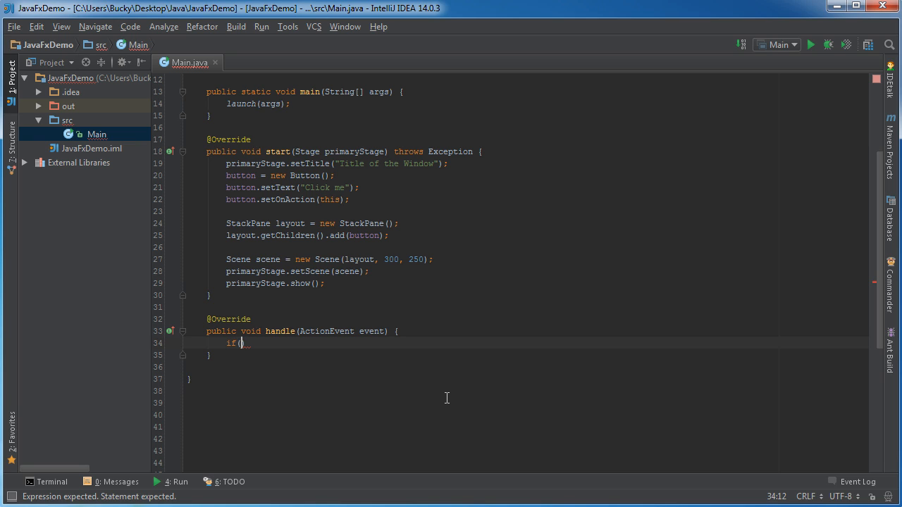
text(even)
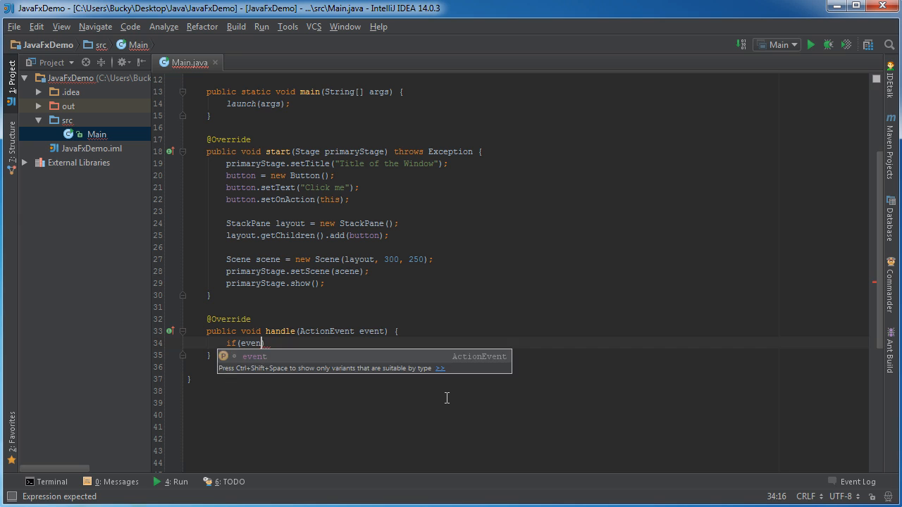
text(.getSource()
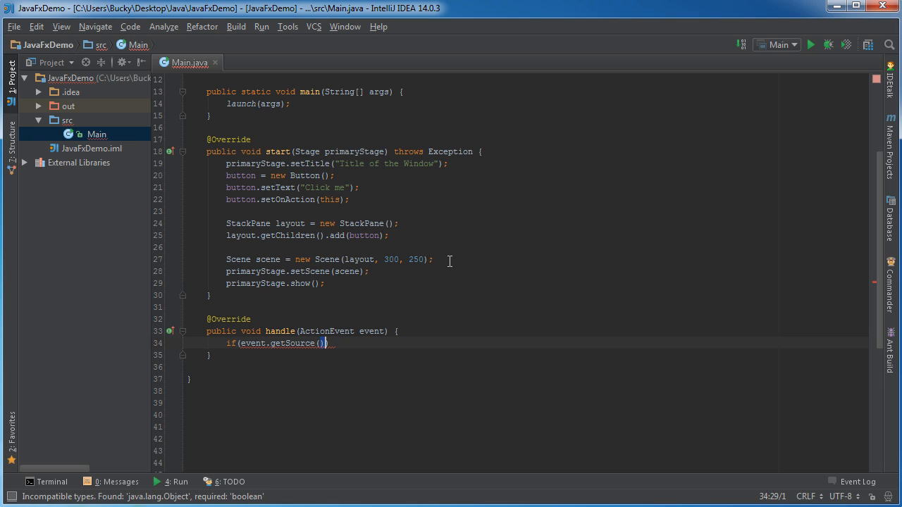
text(==)
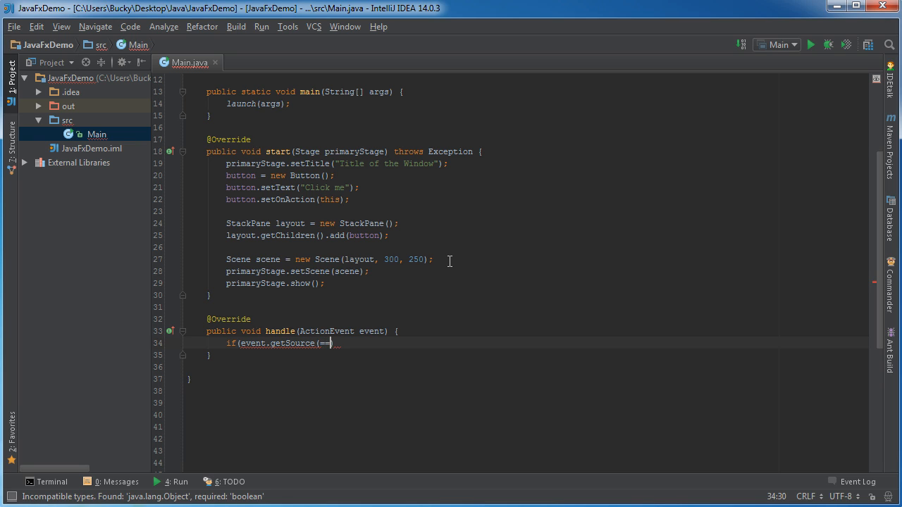
text(button)
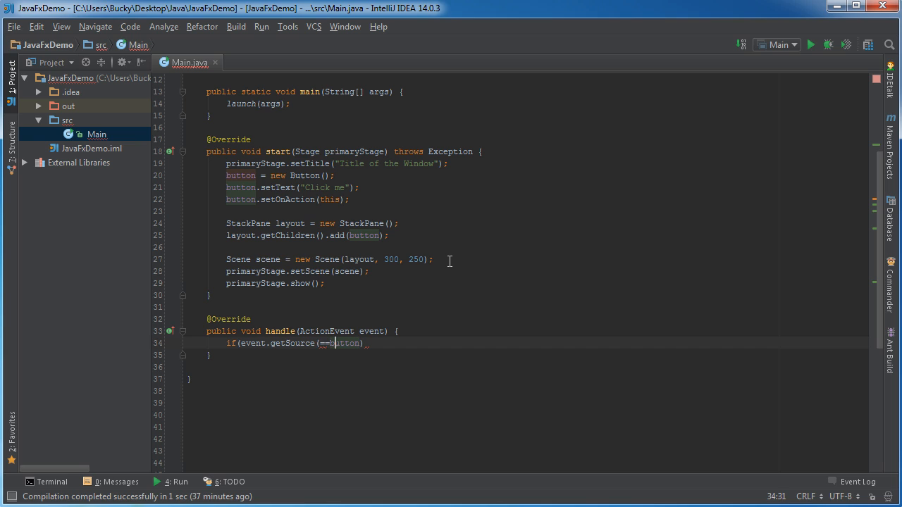
text(())
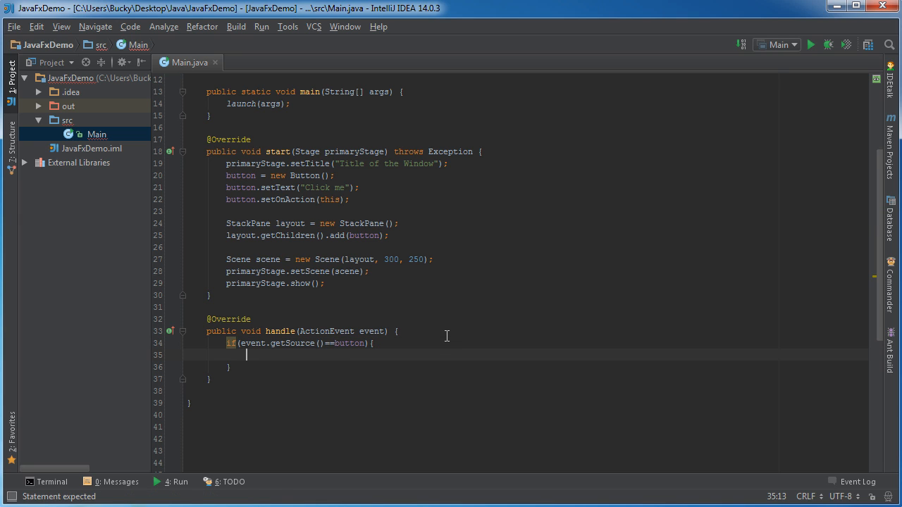
Add System.out.println("OOoooo i love it when u touch me there....."); inside the if block
text(System)
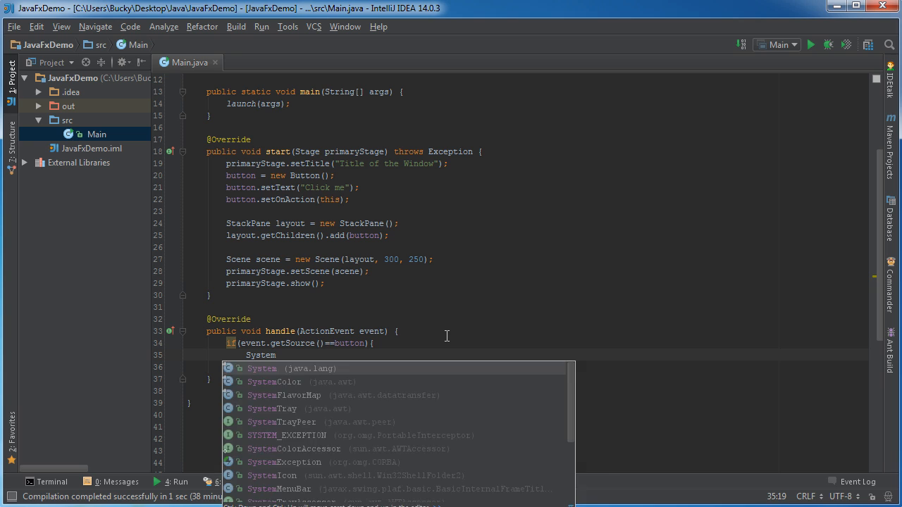
text(.out.print)
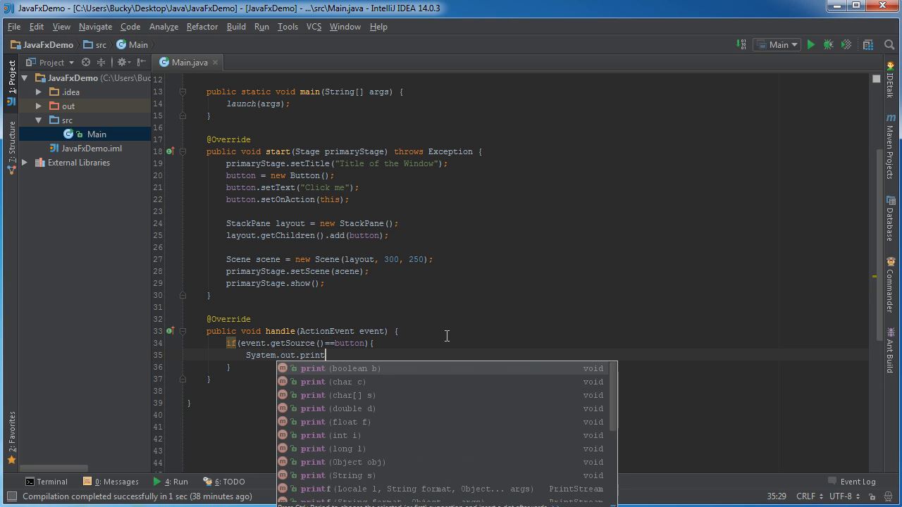
text(ln()
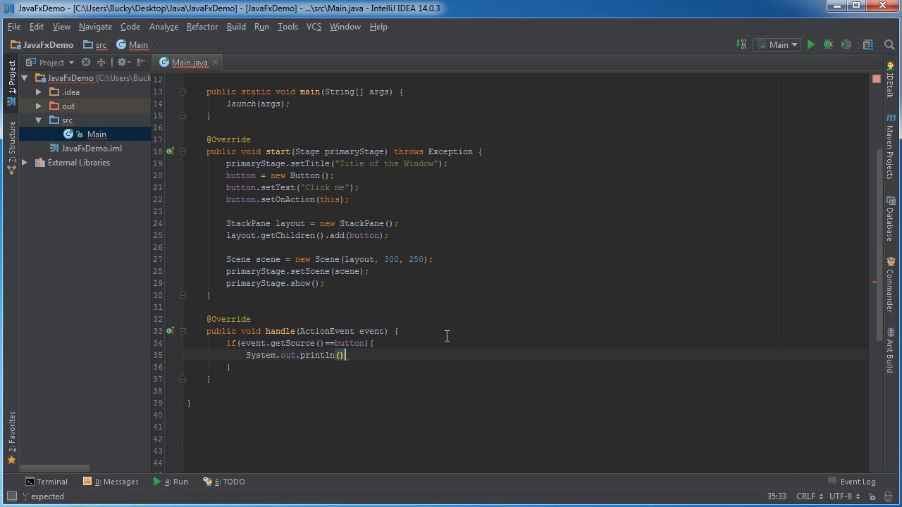
text(")
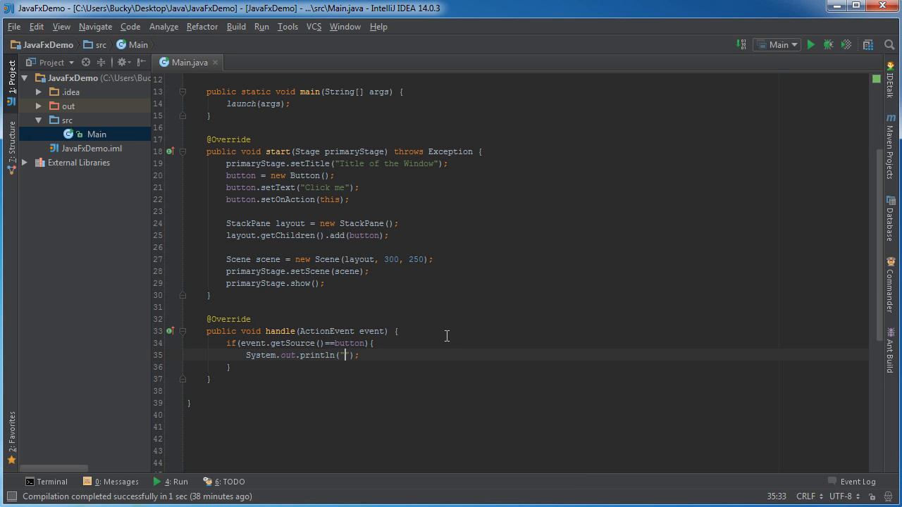
text(OOoooo i)
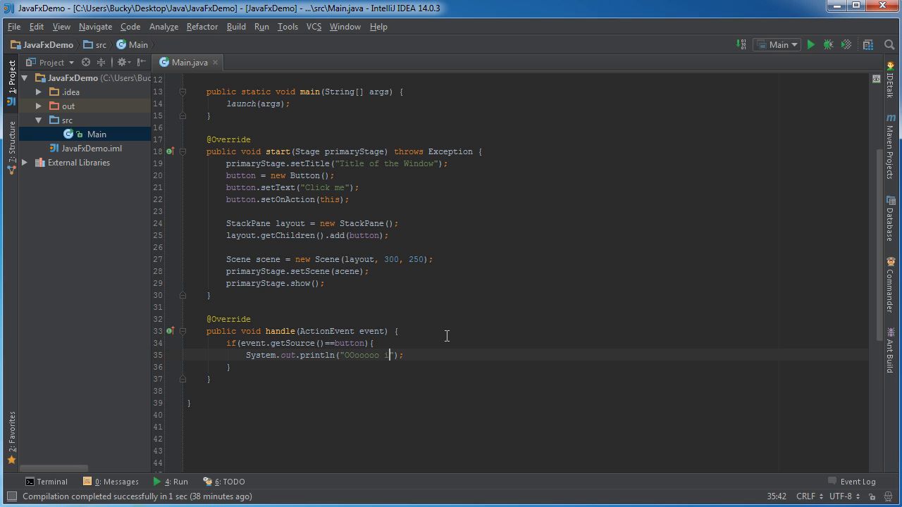
text(i love it when u)
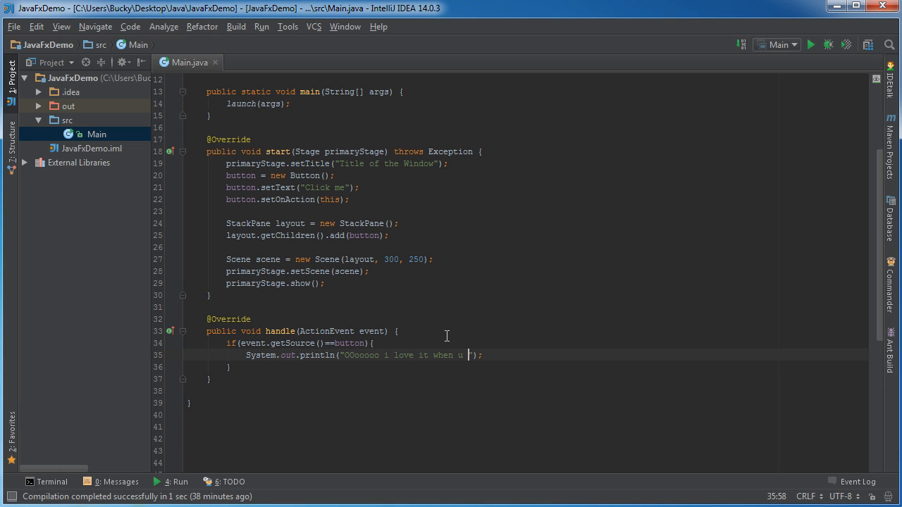
text(touch me there)
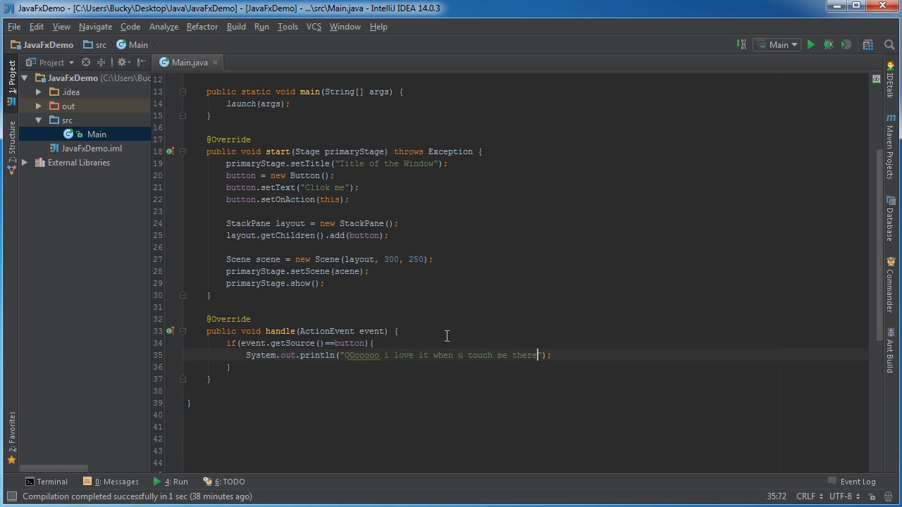
text(.....)
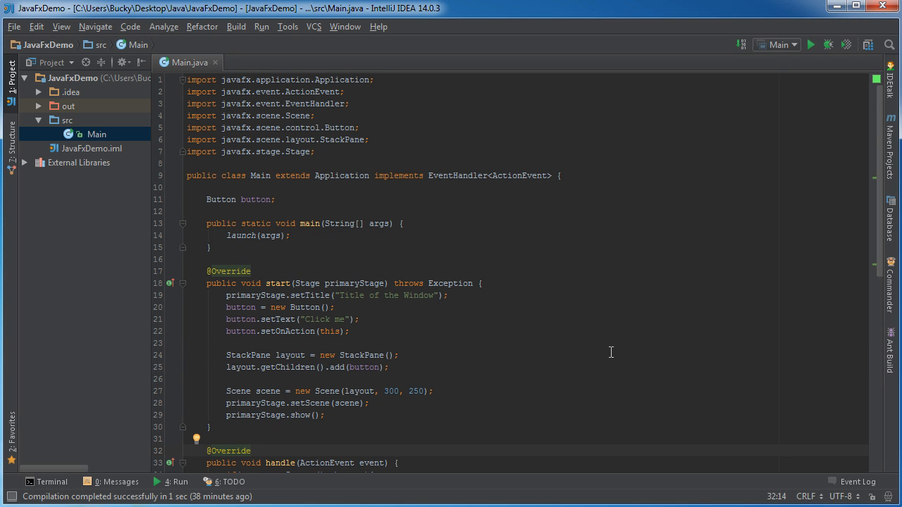
scroll(down, 3)
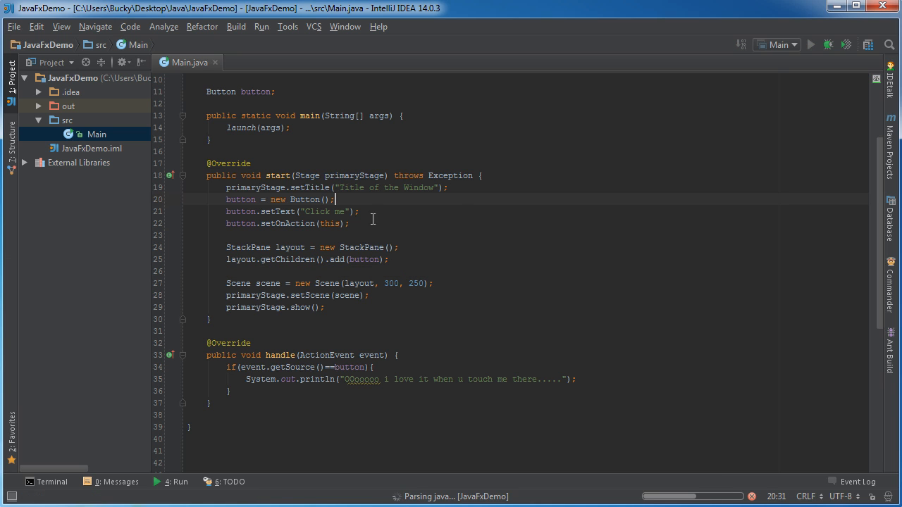
Run Main, hit the app's Click me button to print the message, then close the app window
click(810, 43)
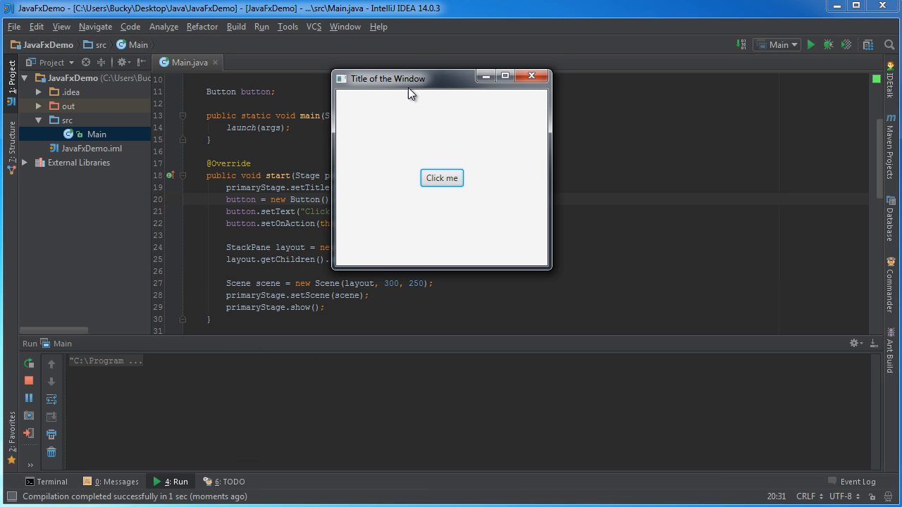
click(442, 178)
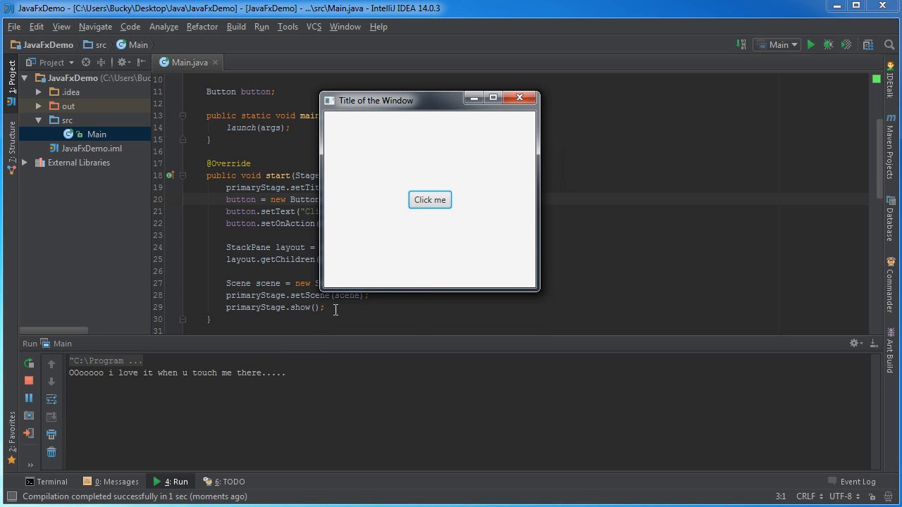
mouse_move(467, 403)
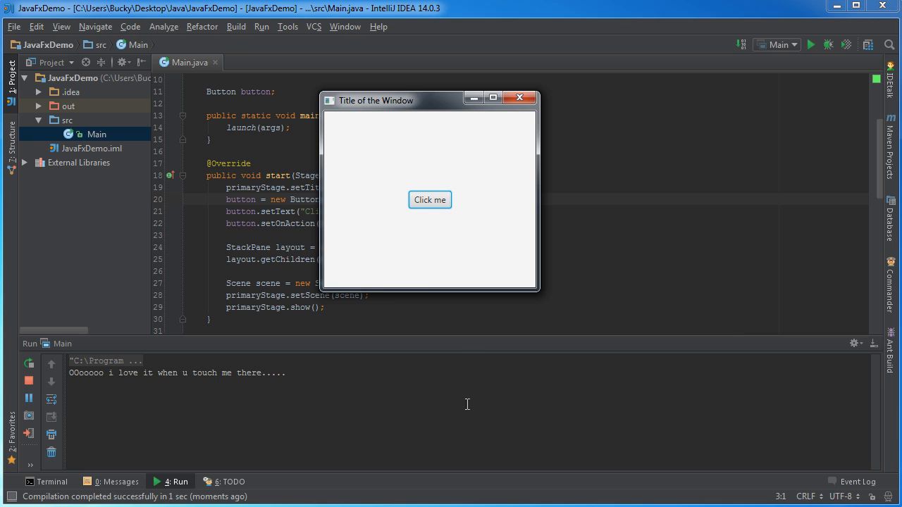
mouse_move(251, 366)
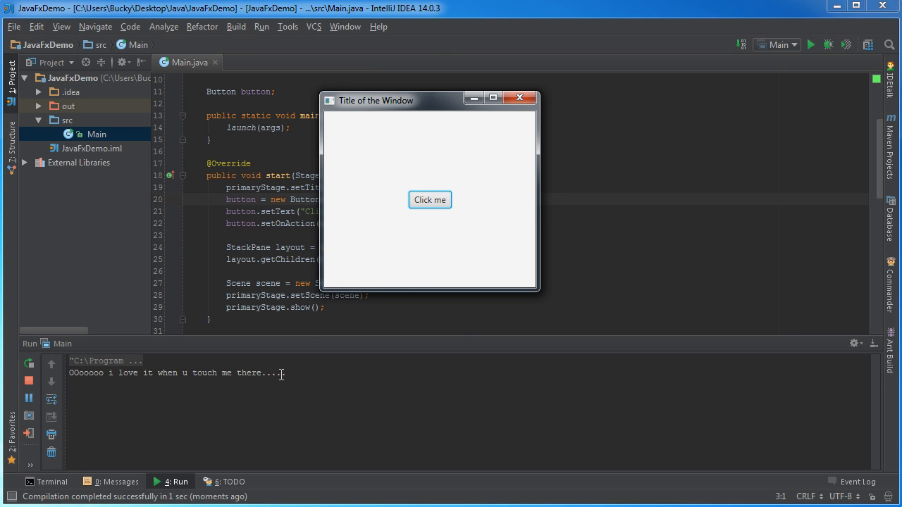
click(520, 97)
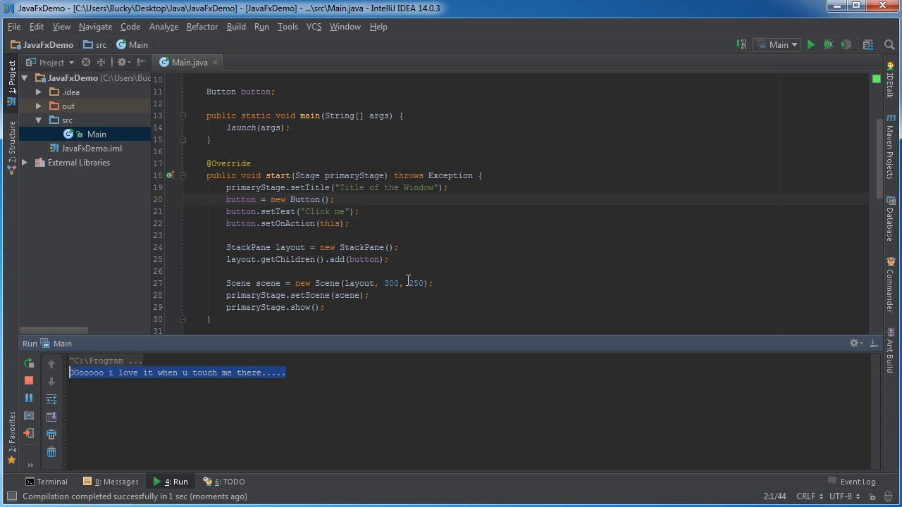
Select the if(event.getSource()==button) block in handle for copying
scroll(down, 3)
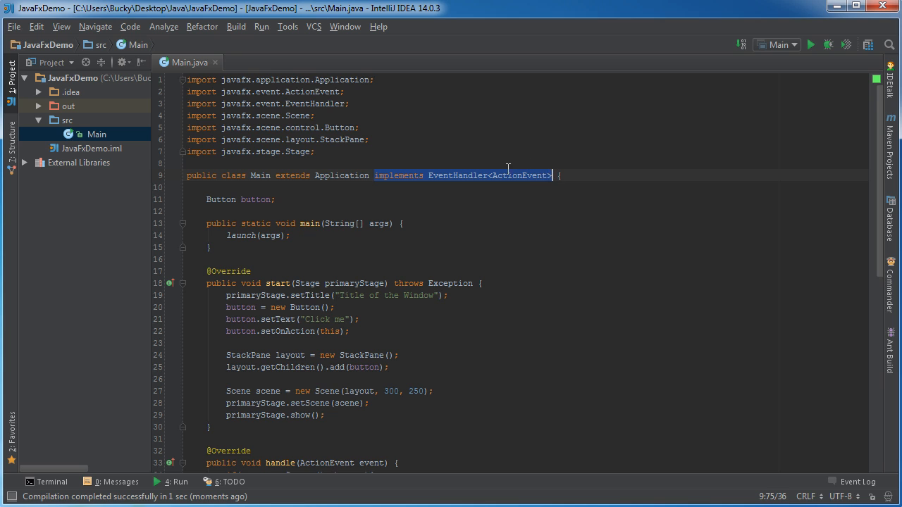
scroll(down, 3)
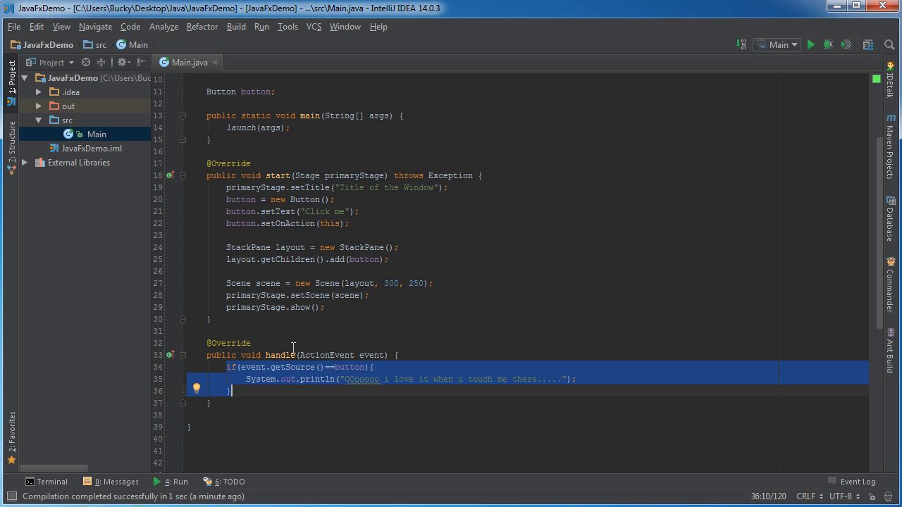
click(236, 222)
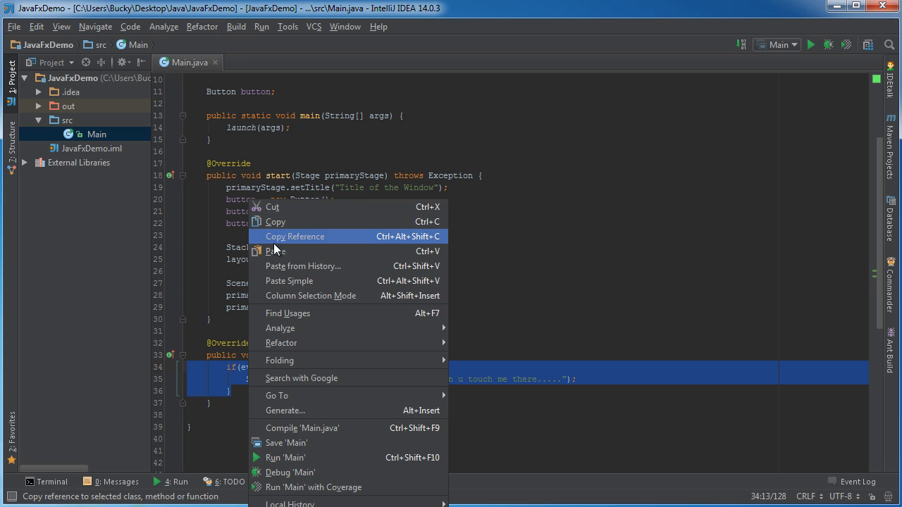
Duplicate the if block as a button2 check printing "you clicked button 2"
click(258, 391)
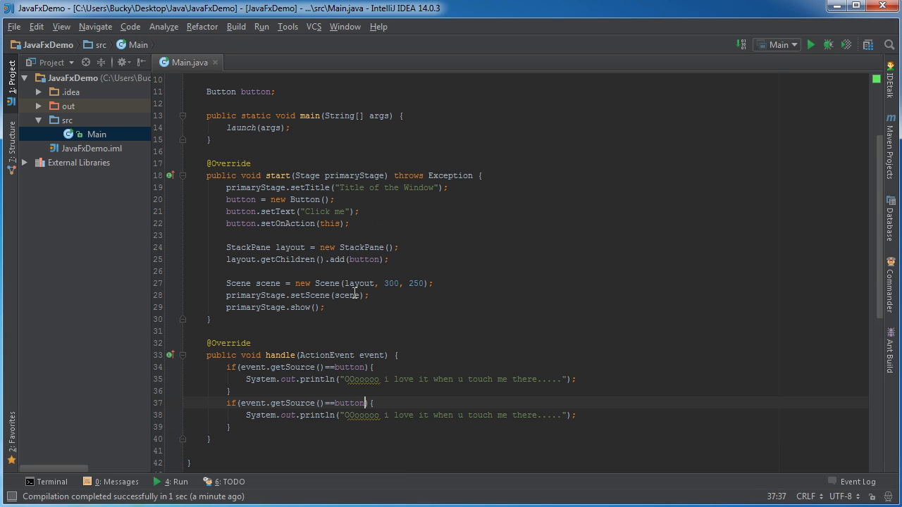
text(2)
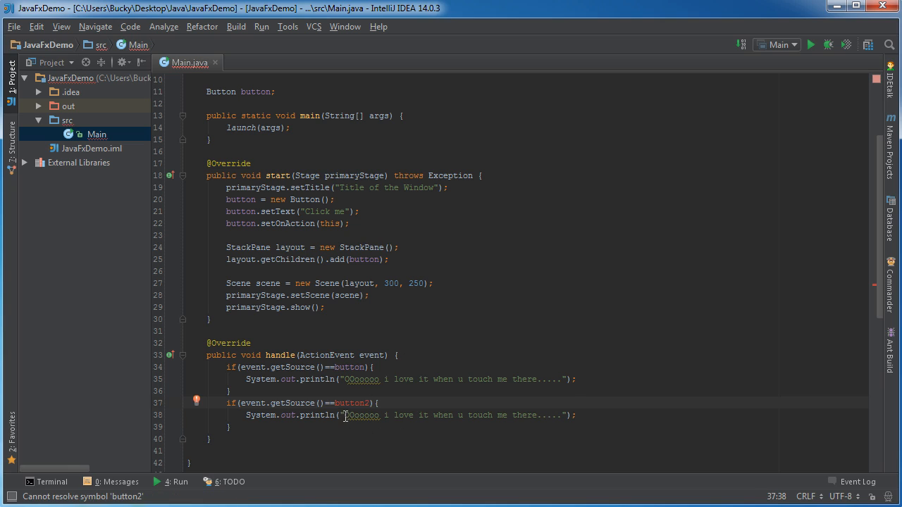
drag(344, 414, 560, 414)
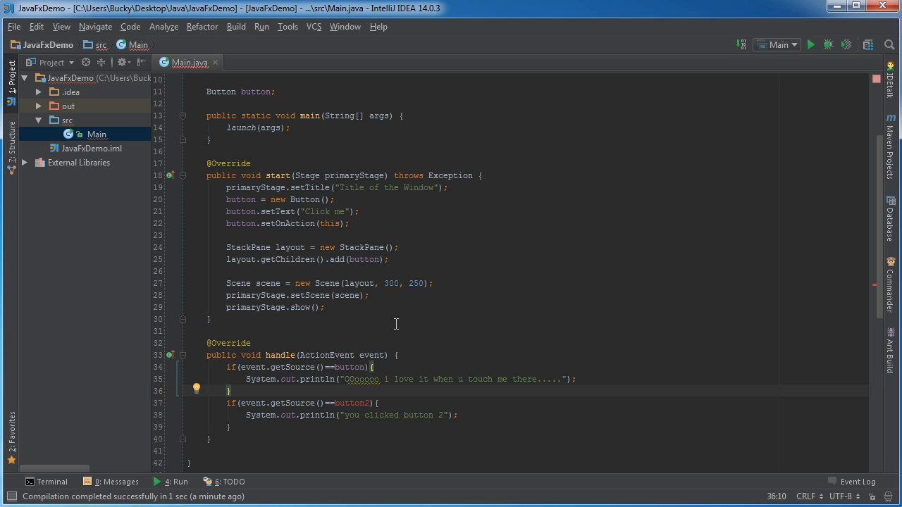
scroll(down, 3)
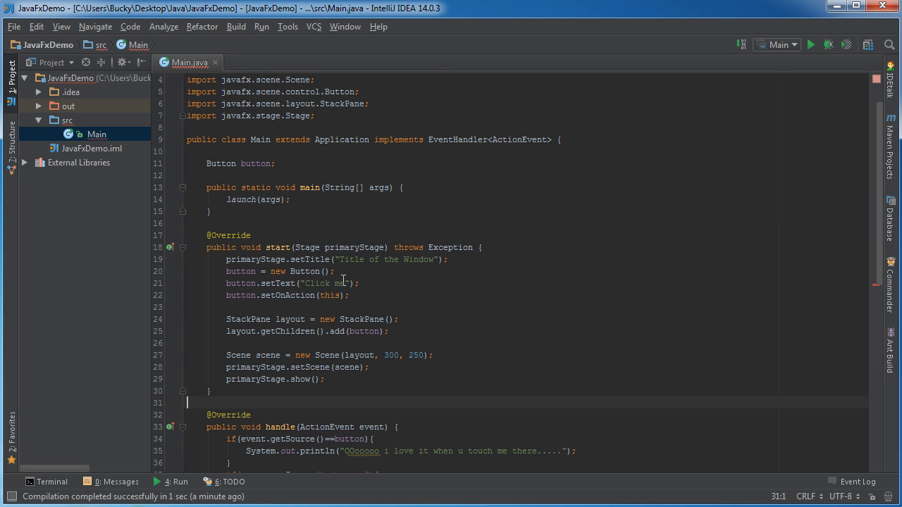
mouse_move(351, 284)
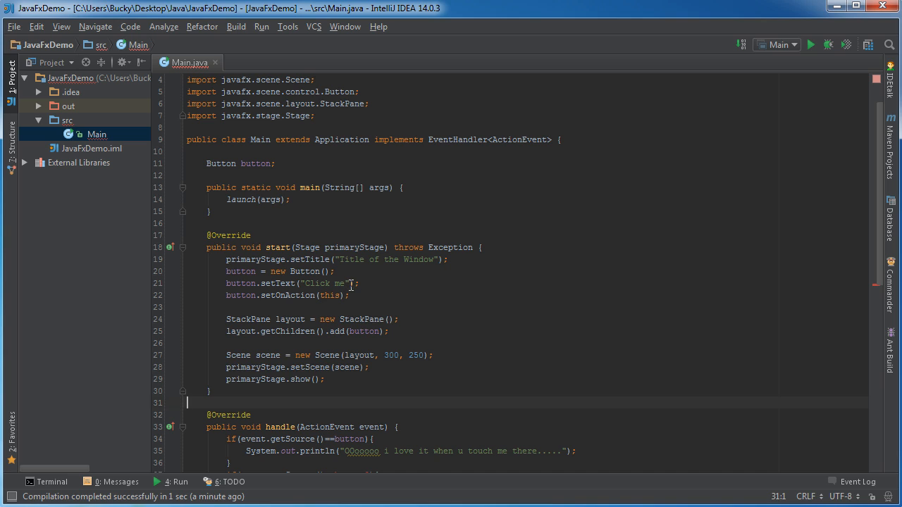
mouse_move(388, 299)
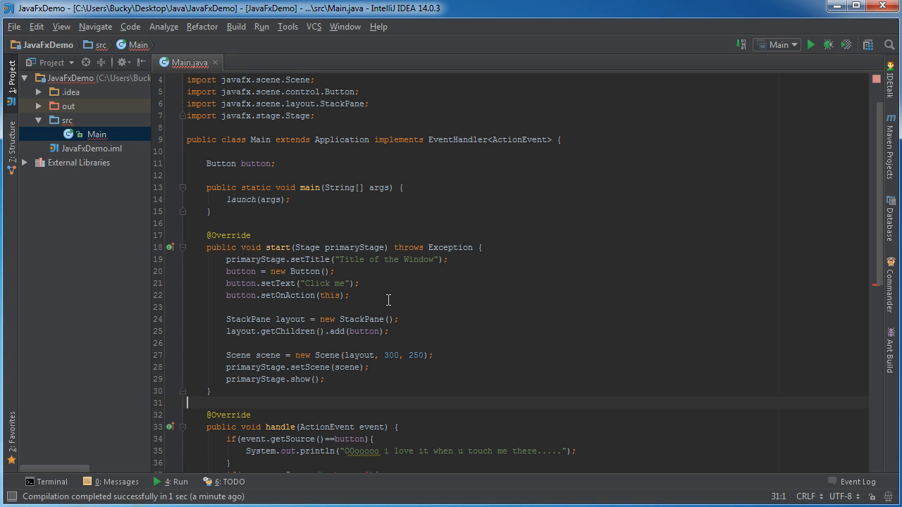
mouse_move(417, 331)
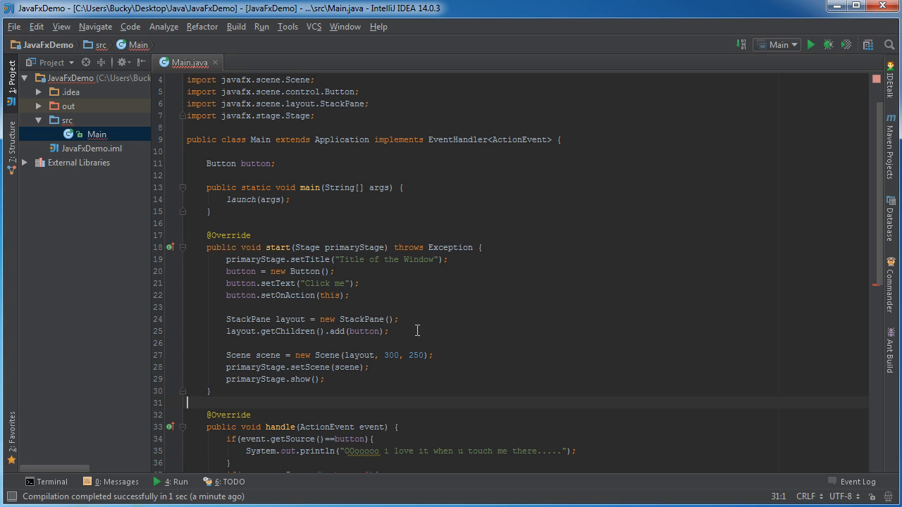